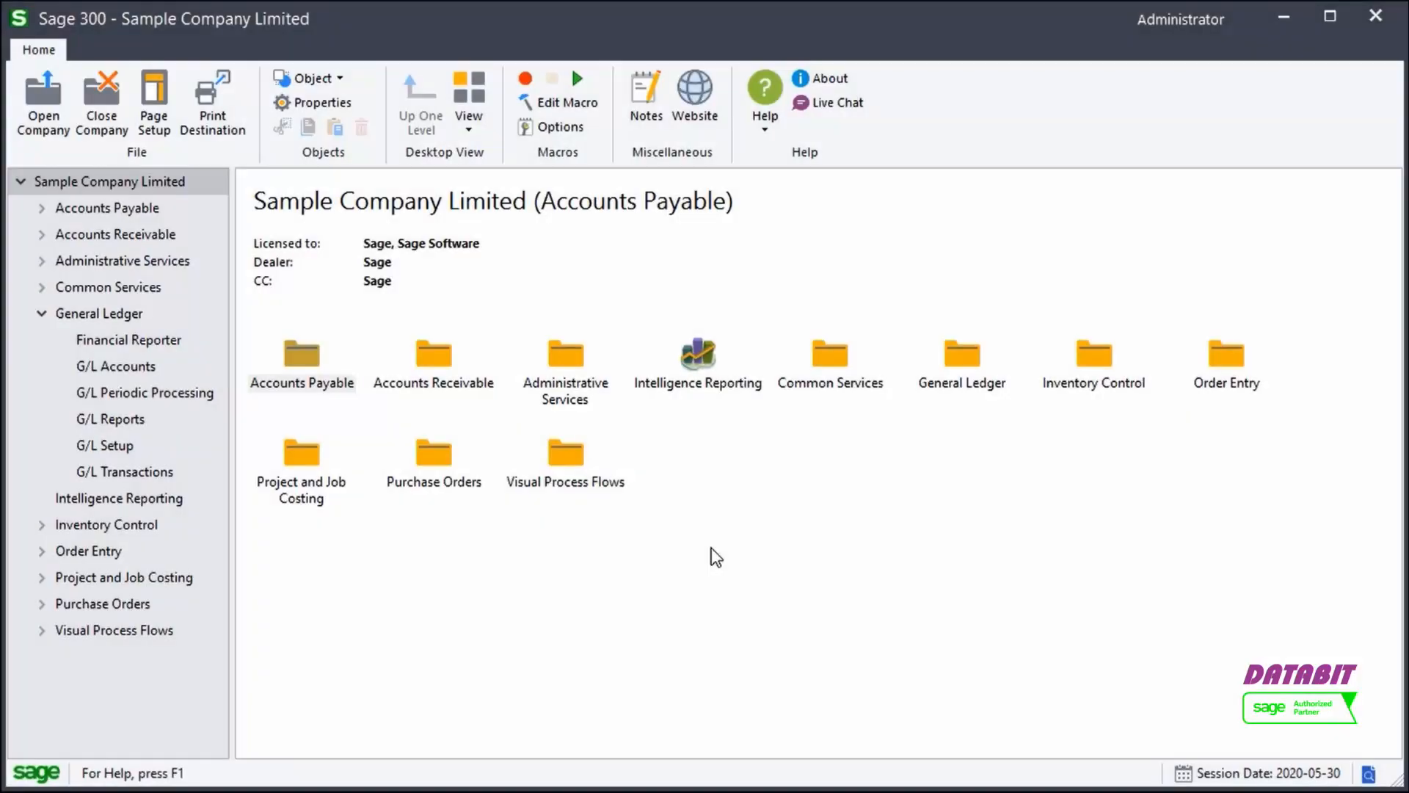
# - Navigate into General Ledger and its G/L Transactions area to reach Journal Entry
pyautogui.click(99, 312)
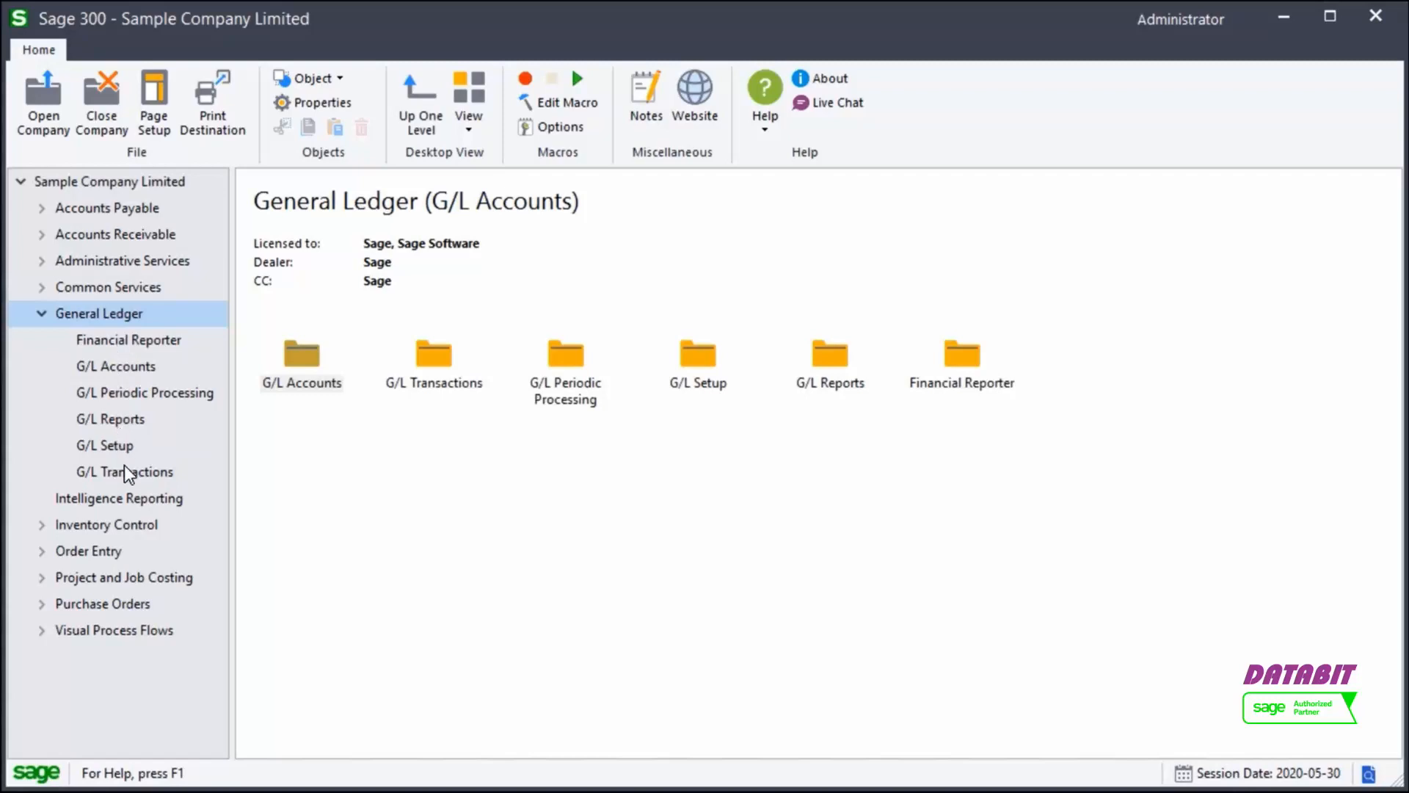
pyautogui.click(125, 471)
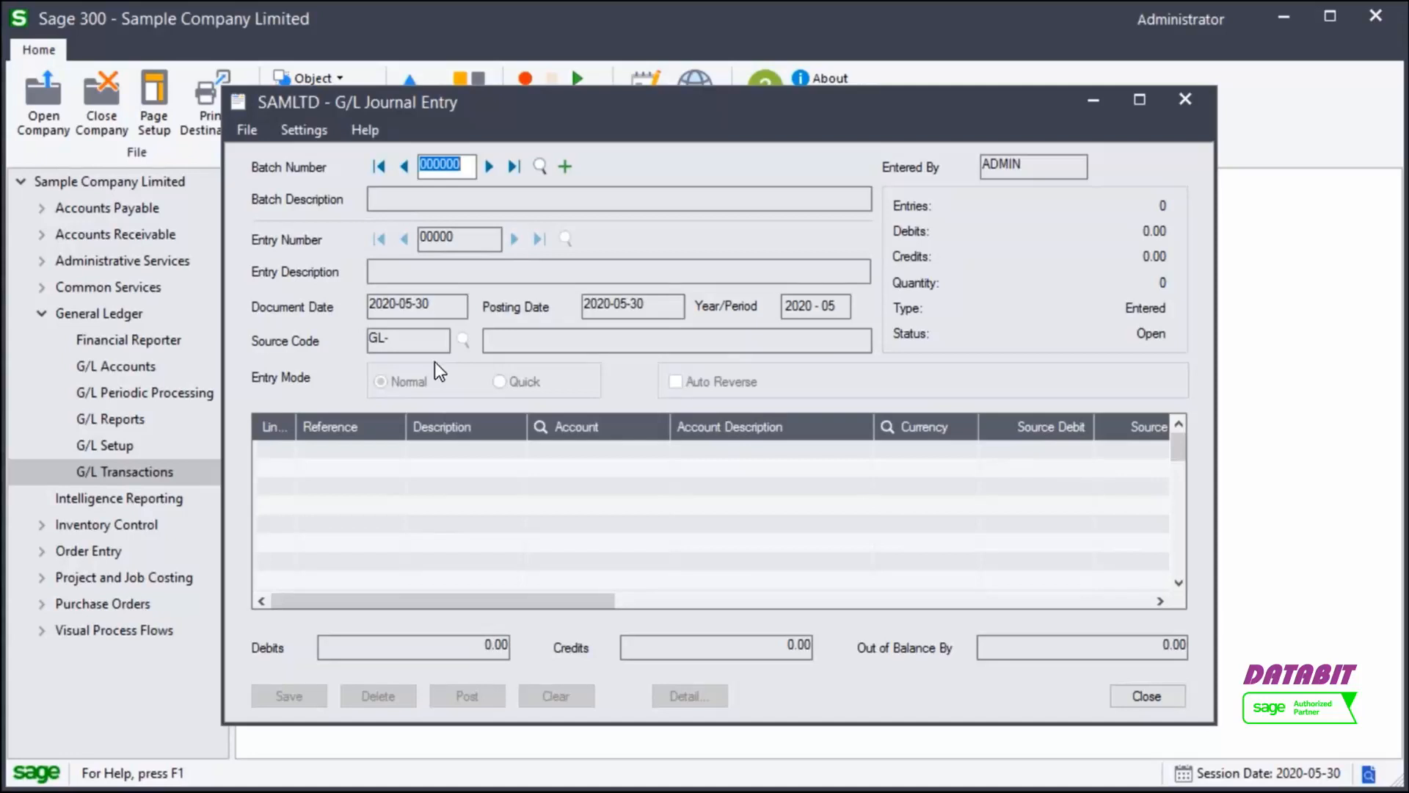
# - Create new journal batch 000196 and close the Journal Entry screen
pyautogui.click(564, 166)
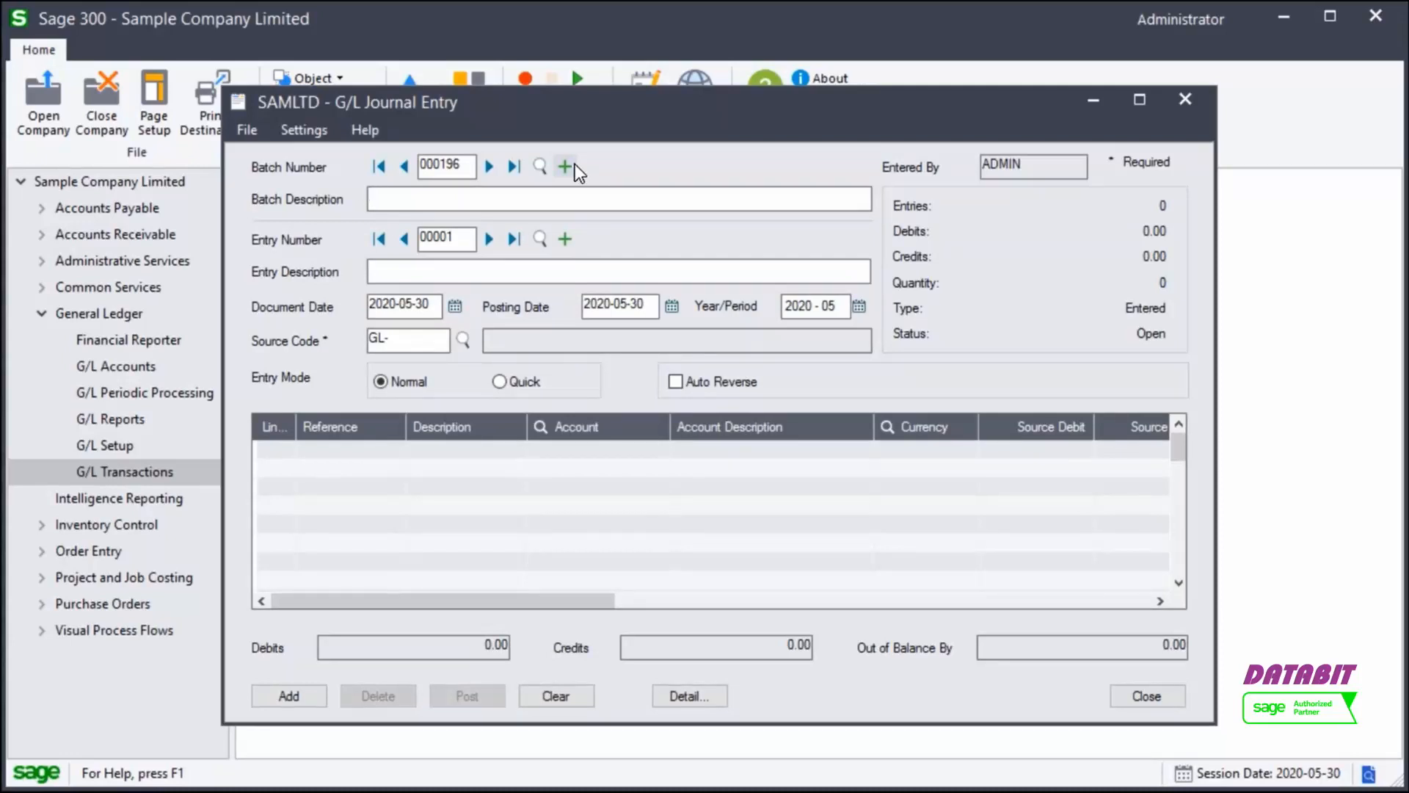
pyautogui.click(1147, 694)
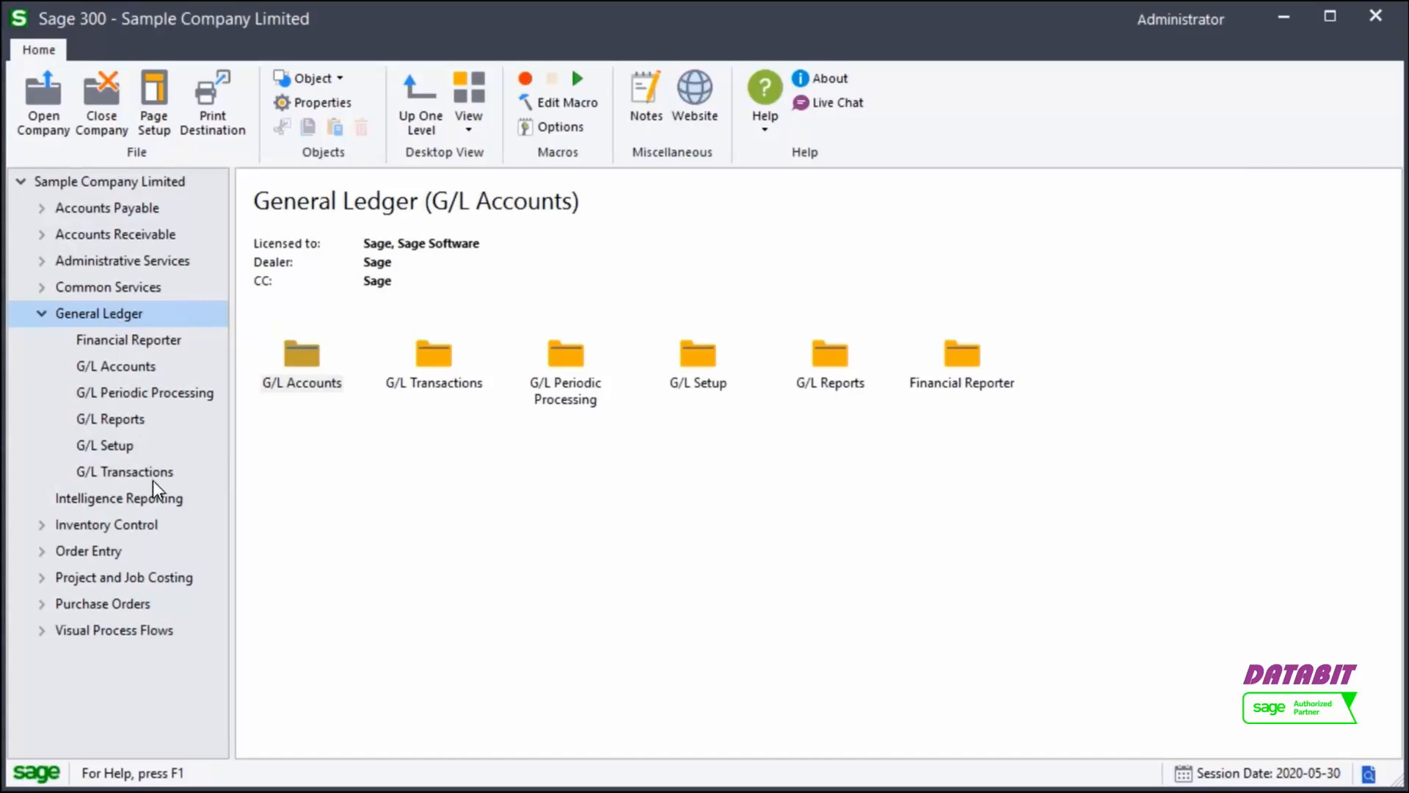
# - Bring up the G/L Batch List from G/L Transactions, showing batch 000196
pyautogui.click(124, 472)
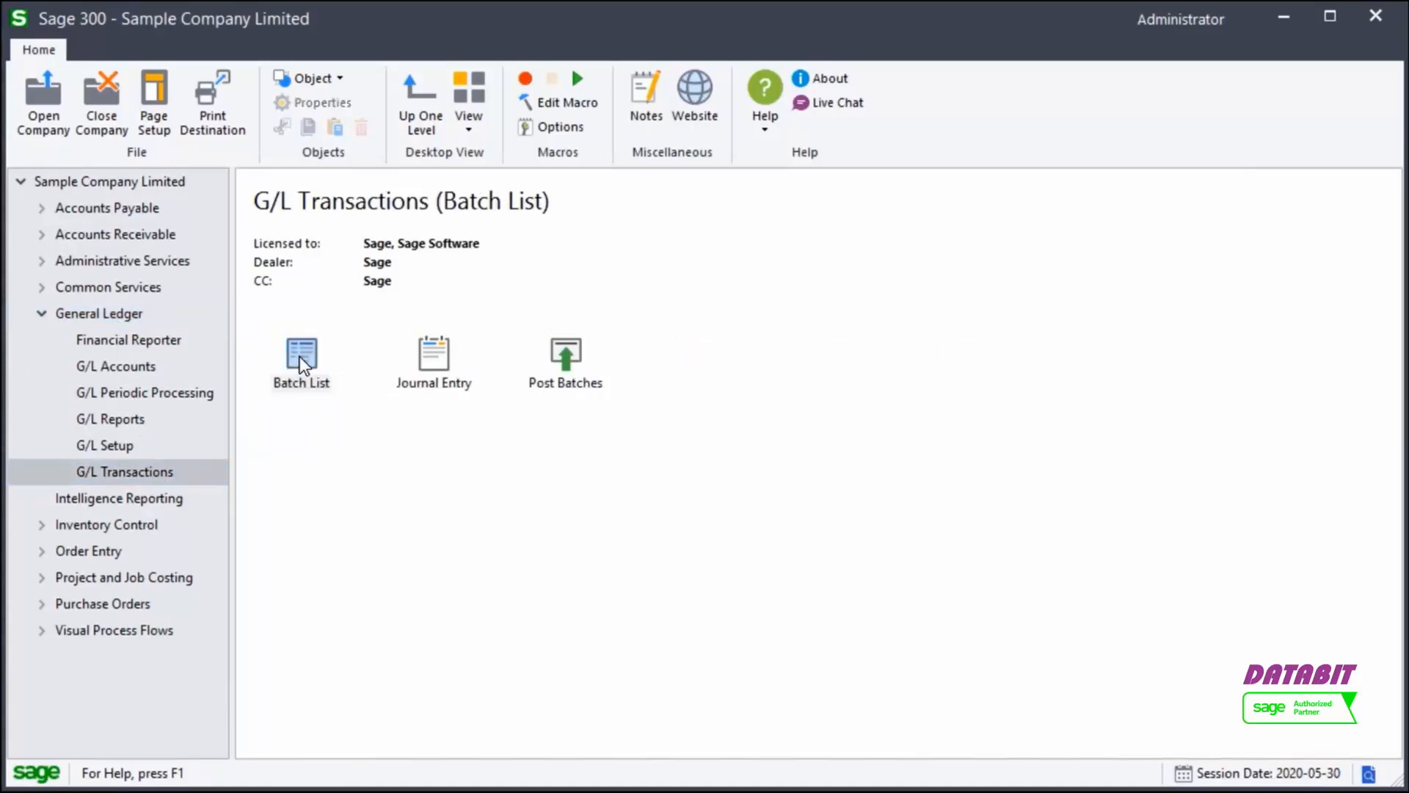
pyautogui.doubleClick(301, 359)
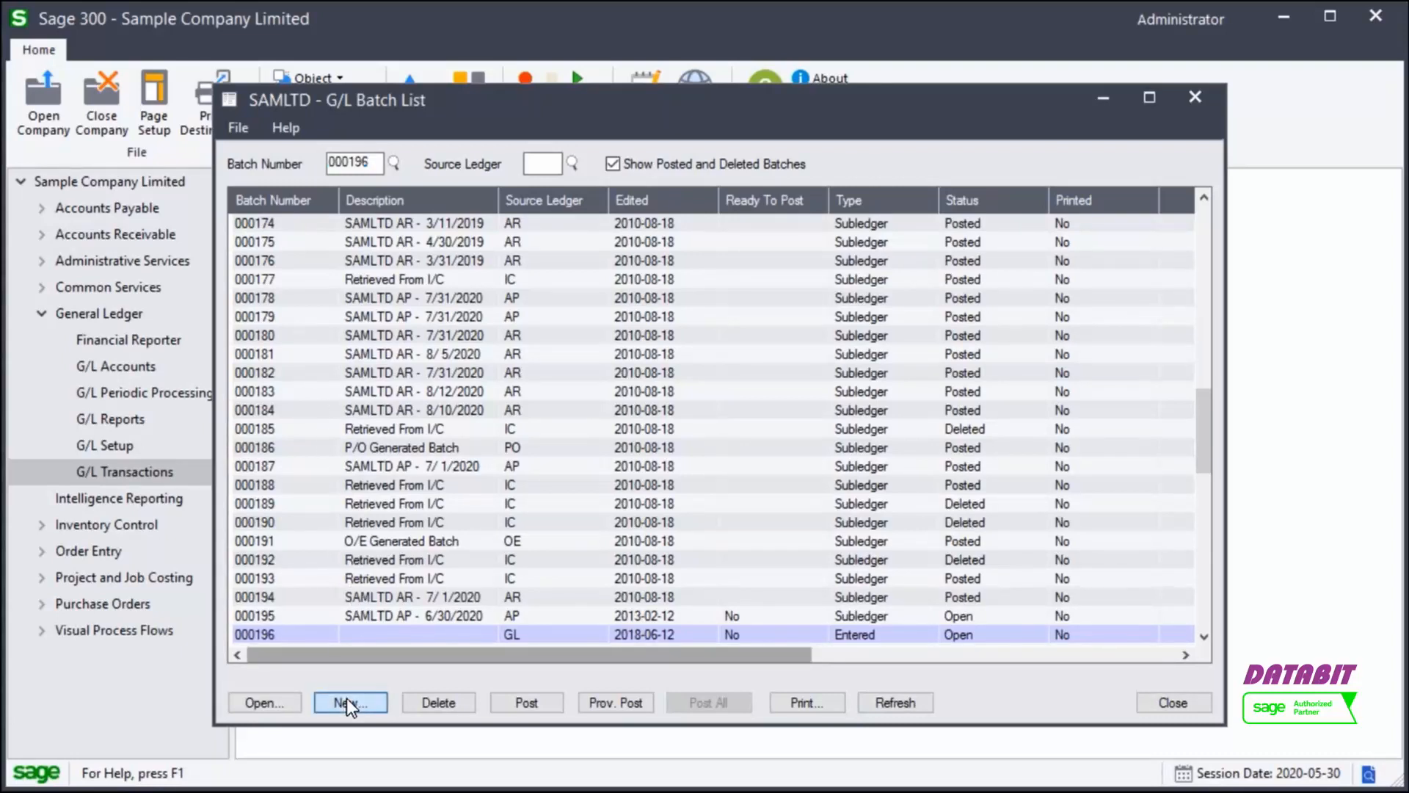
# - Start new batch 000197 with description 'To record miscellaneous entries'
pyautogui.click(350, 702)
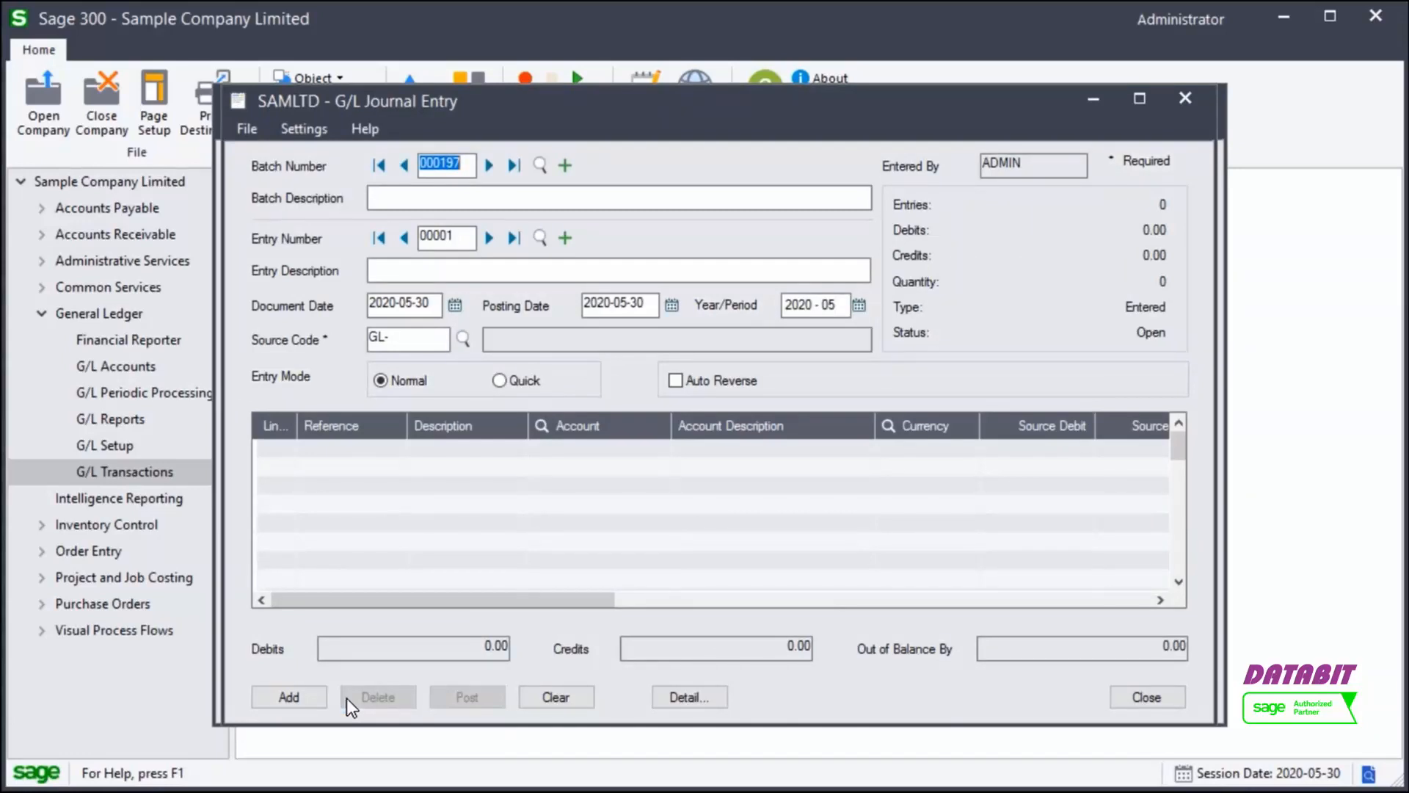
pyautogui.write('To record miscellaneous entries')
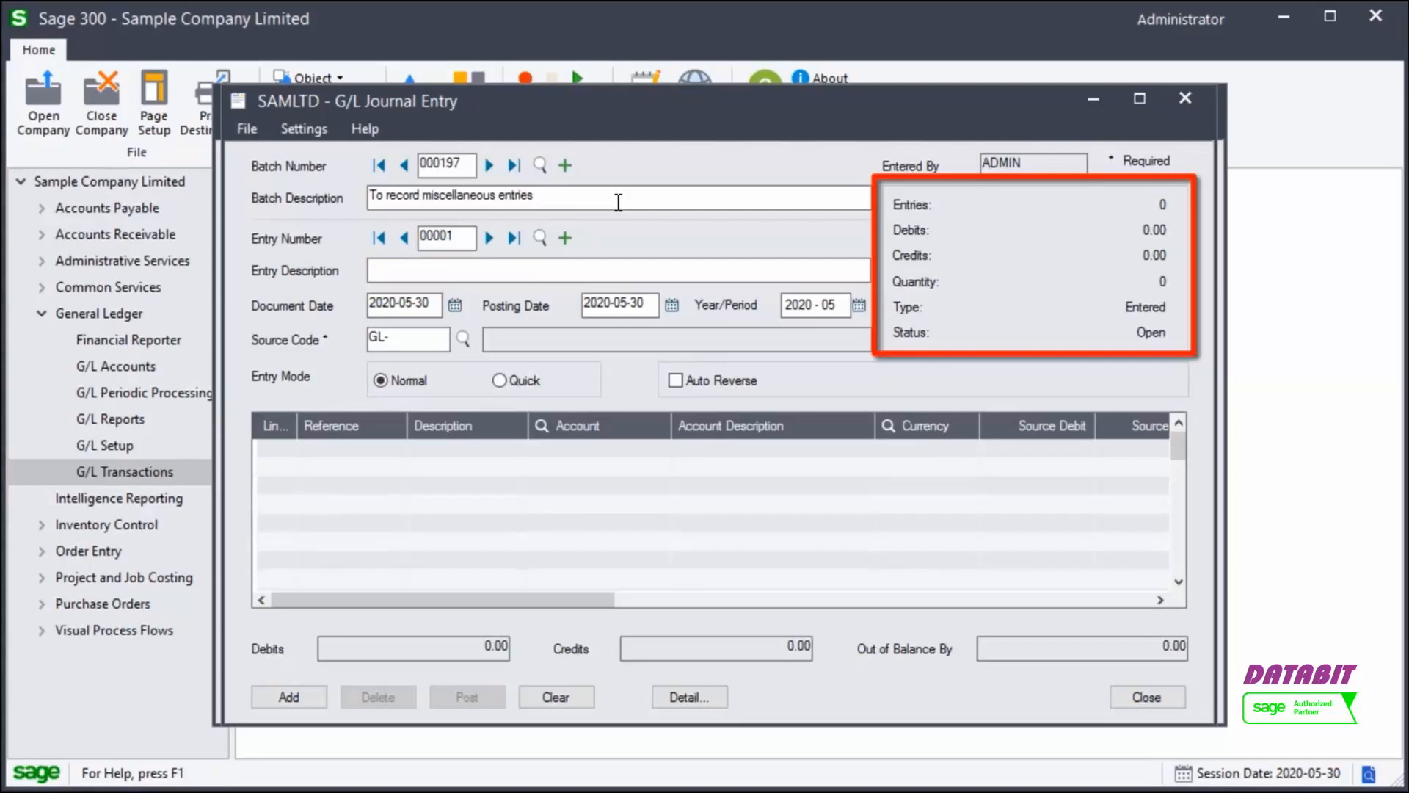
pyautogui.click(619, 196)
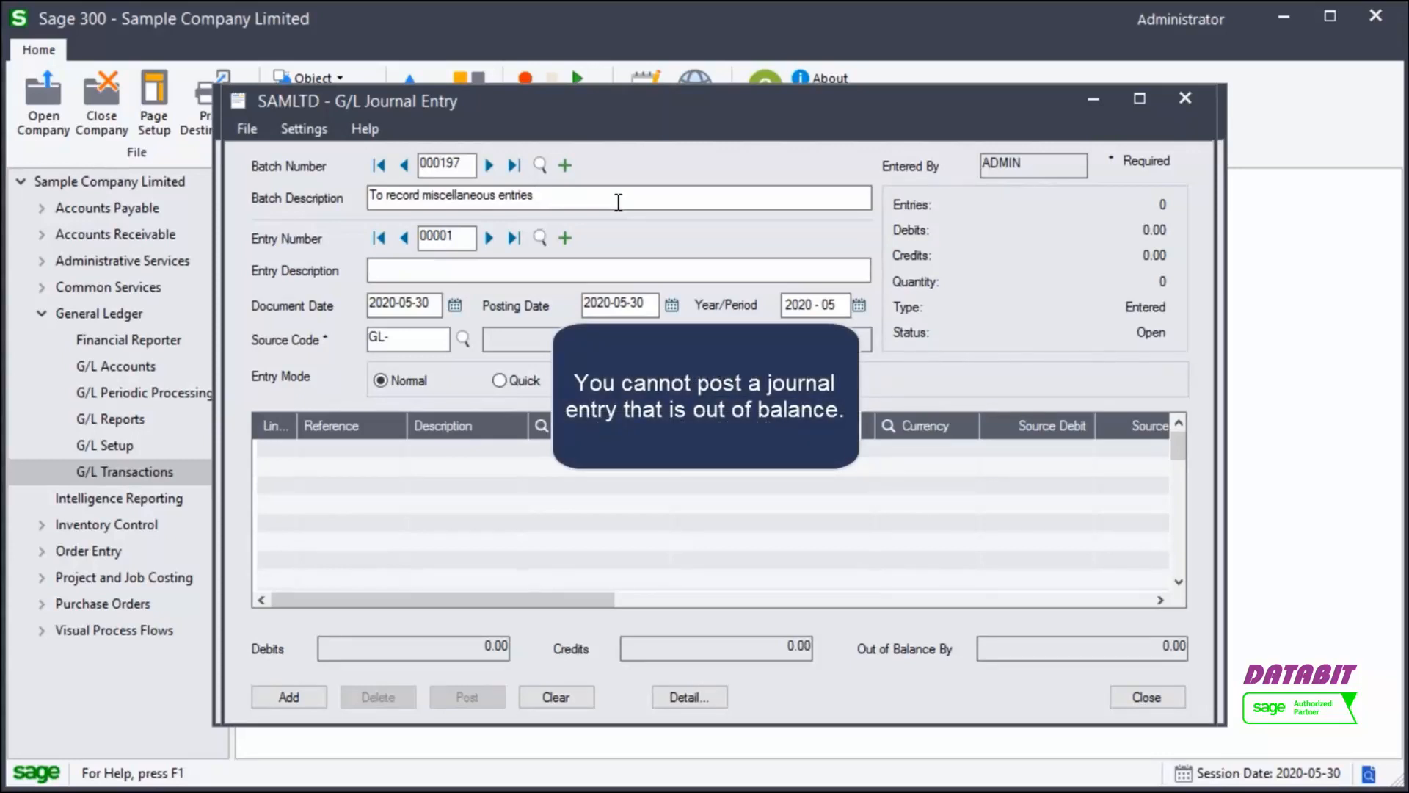
# - Describe entry 00001 as 'To record miscellaneous advertising expenses'
pyautogui.write('To record')
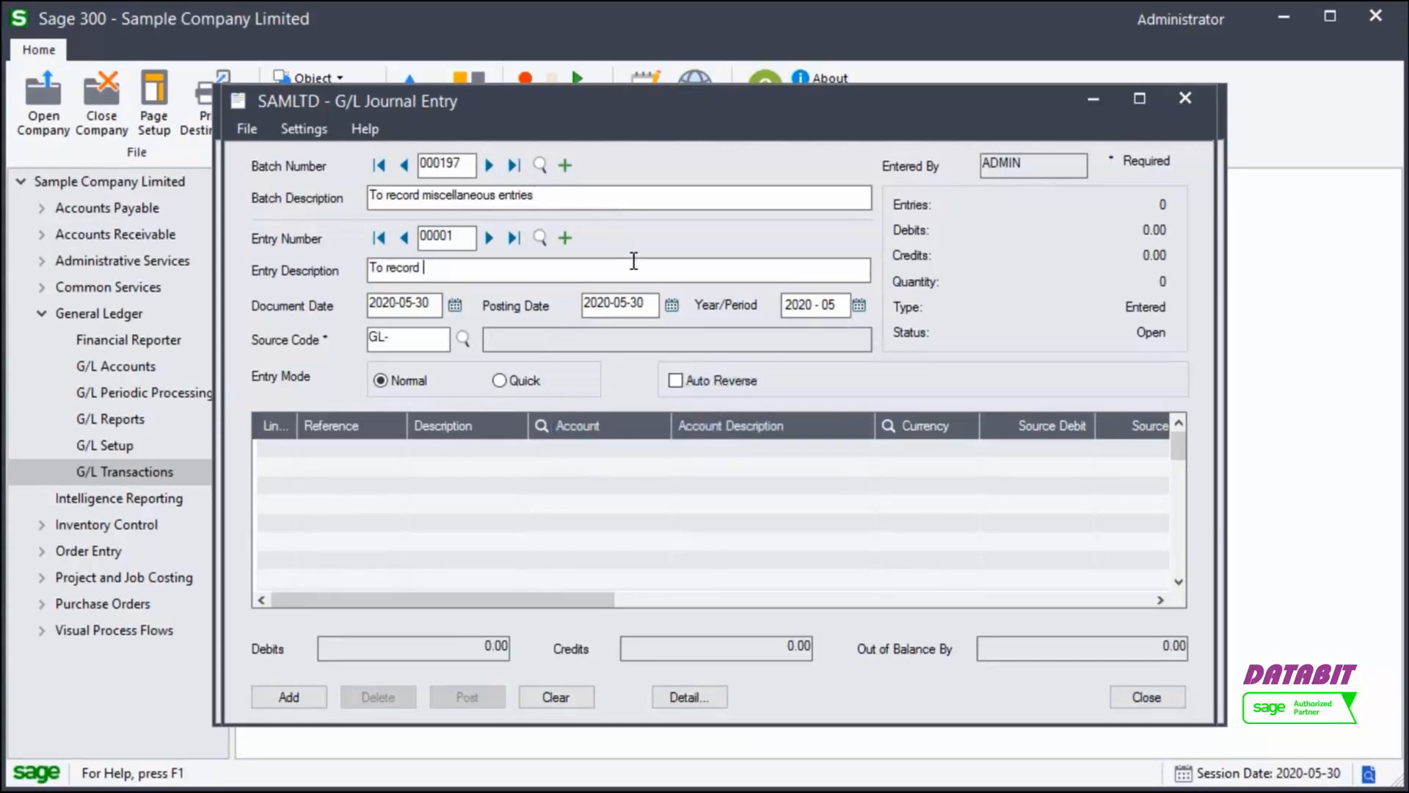
pyautogui.write('miscellaneous advertising expenses')
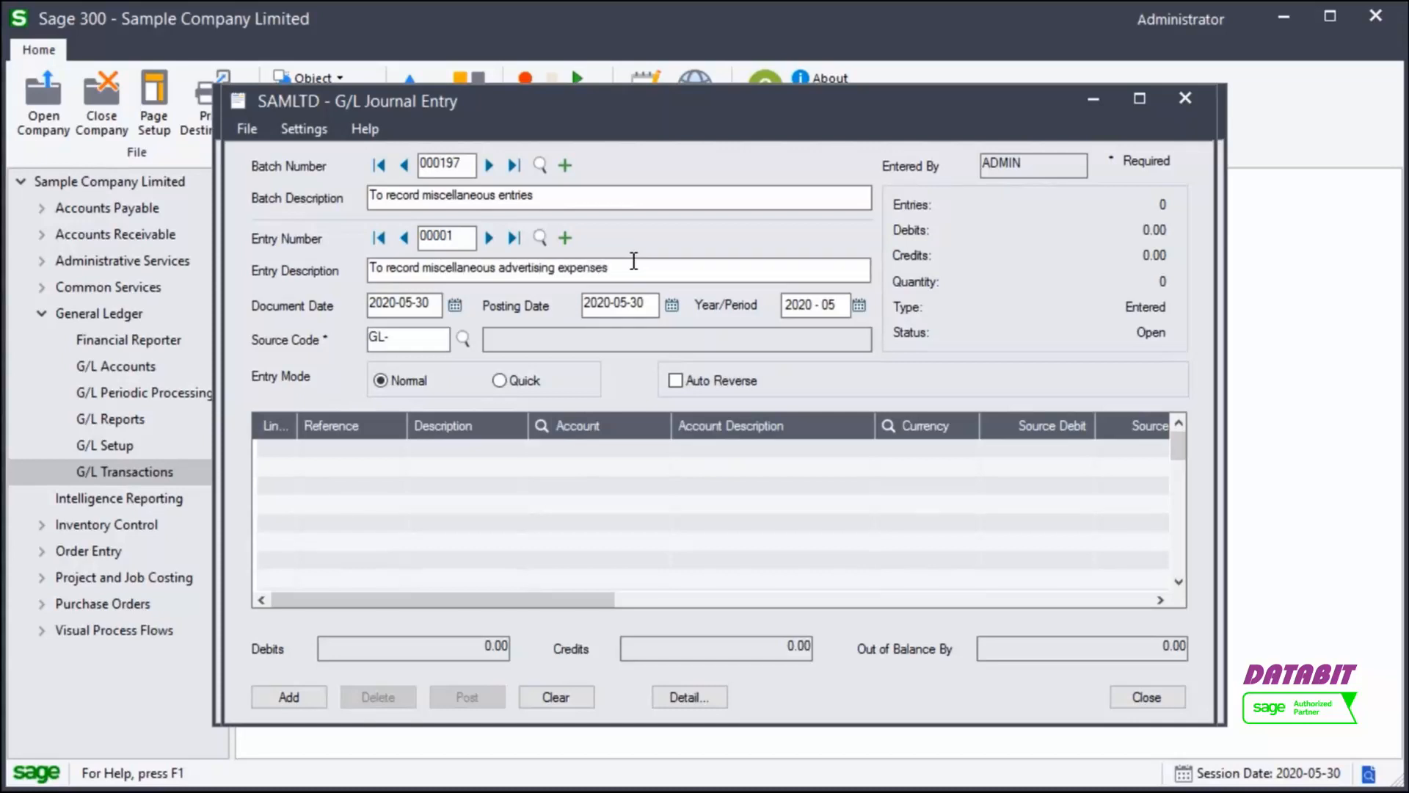
pyautogui.click(673, 305)
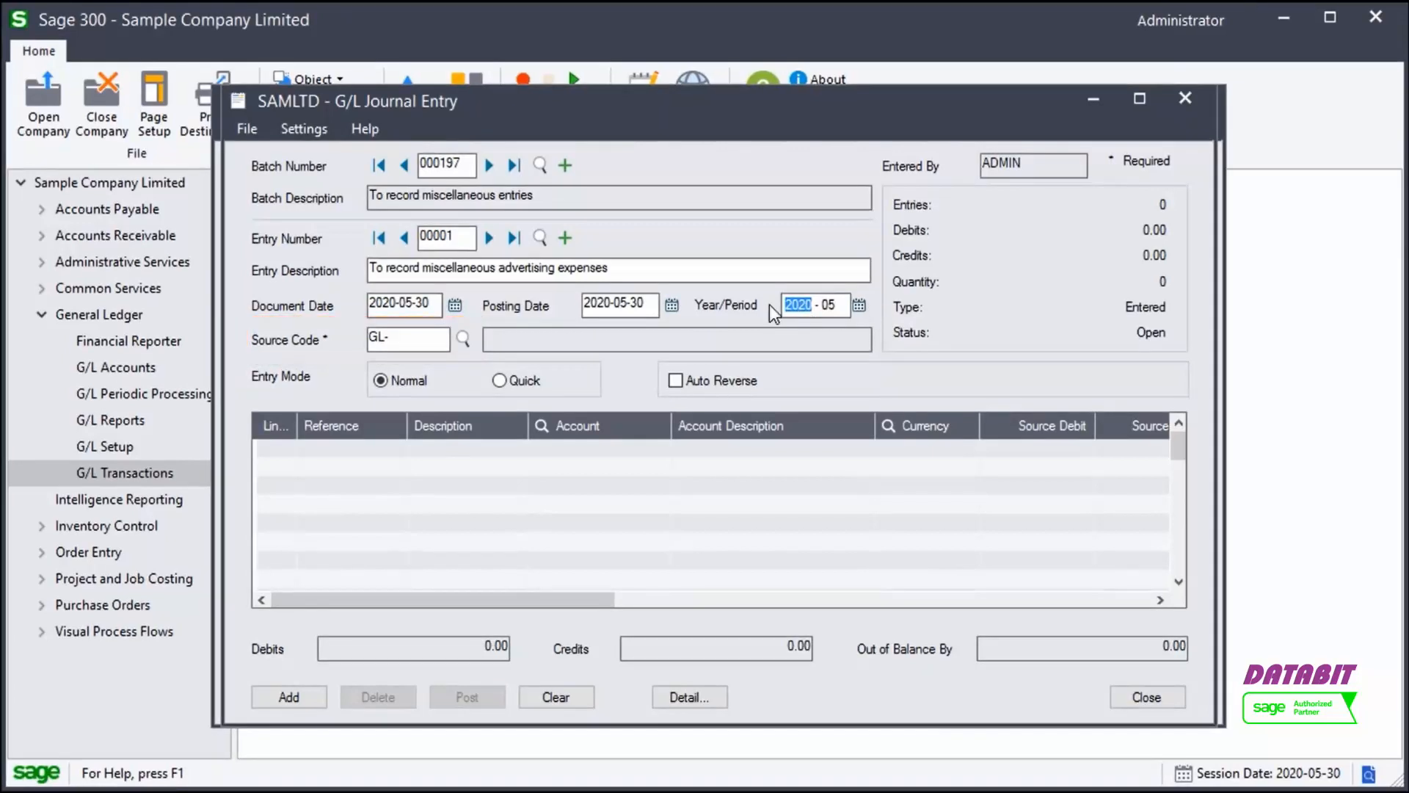
# - Choose source code GL-JE and enter account 1000 credit 500.00 and account 6020 debit 500.00
pyautogui.click(462, 339)
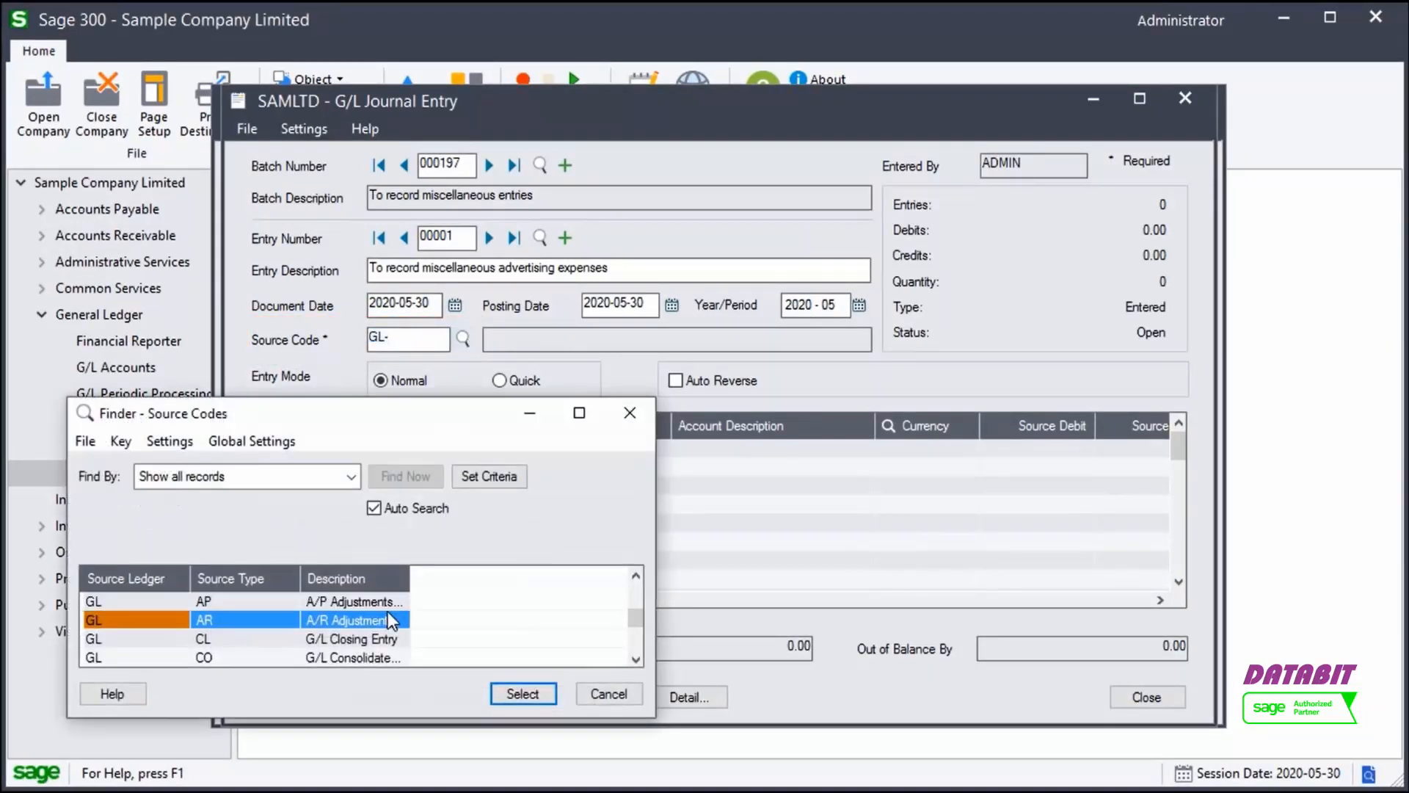
pyautogui.click(523, 693)
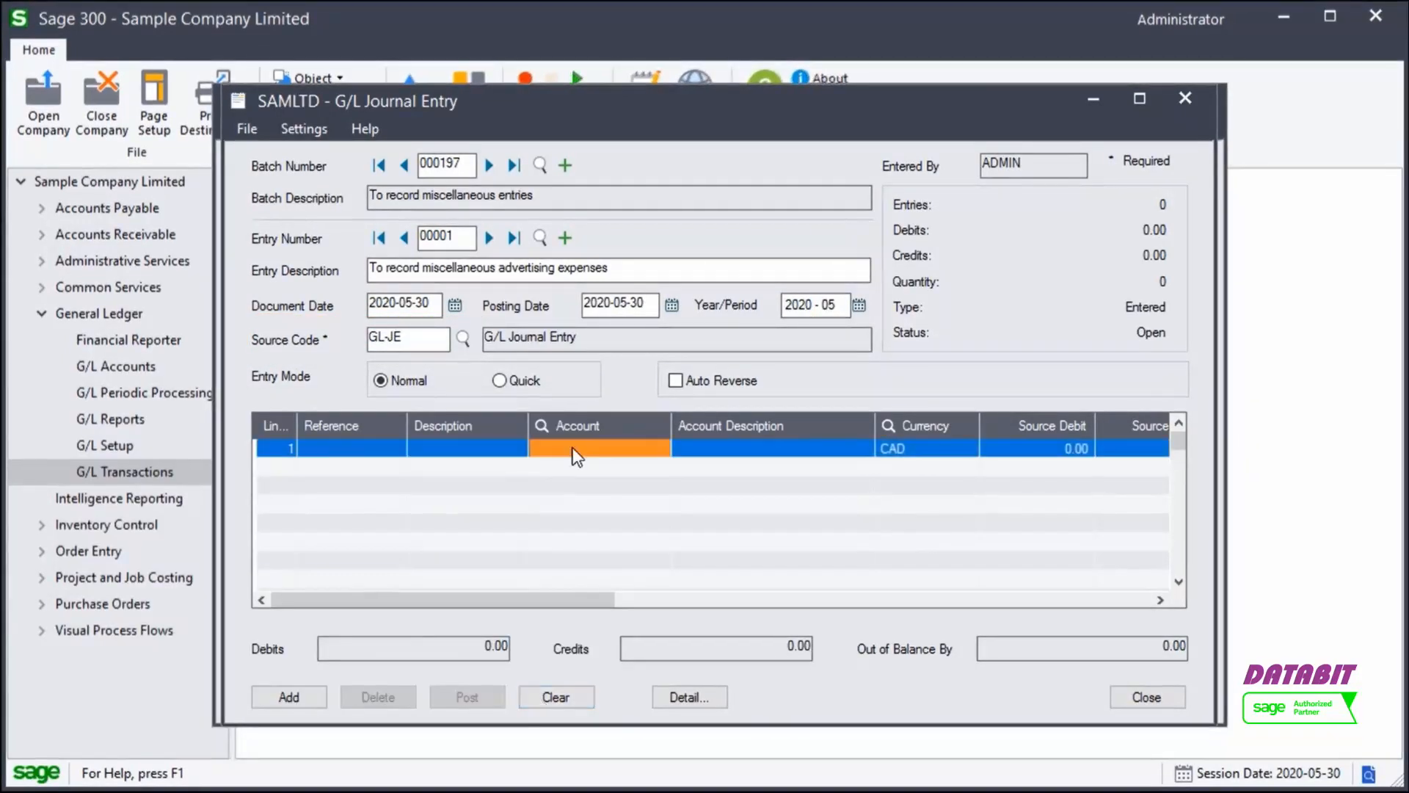
pyautogui.write('1000')
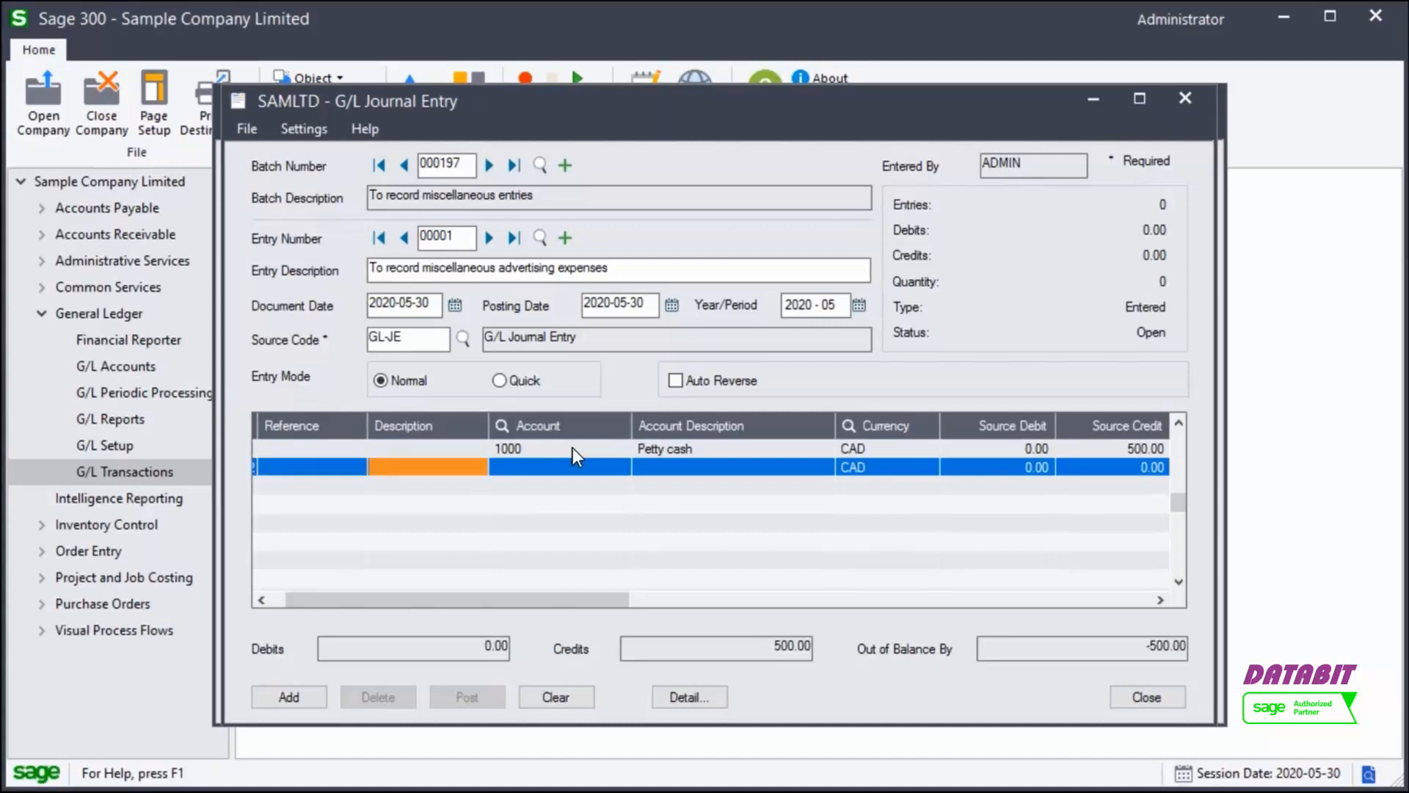
pyautogui.write('6020')
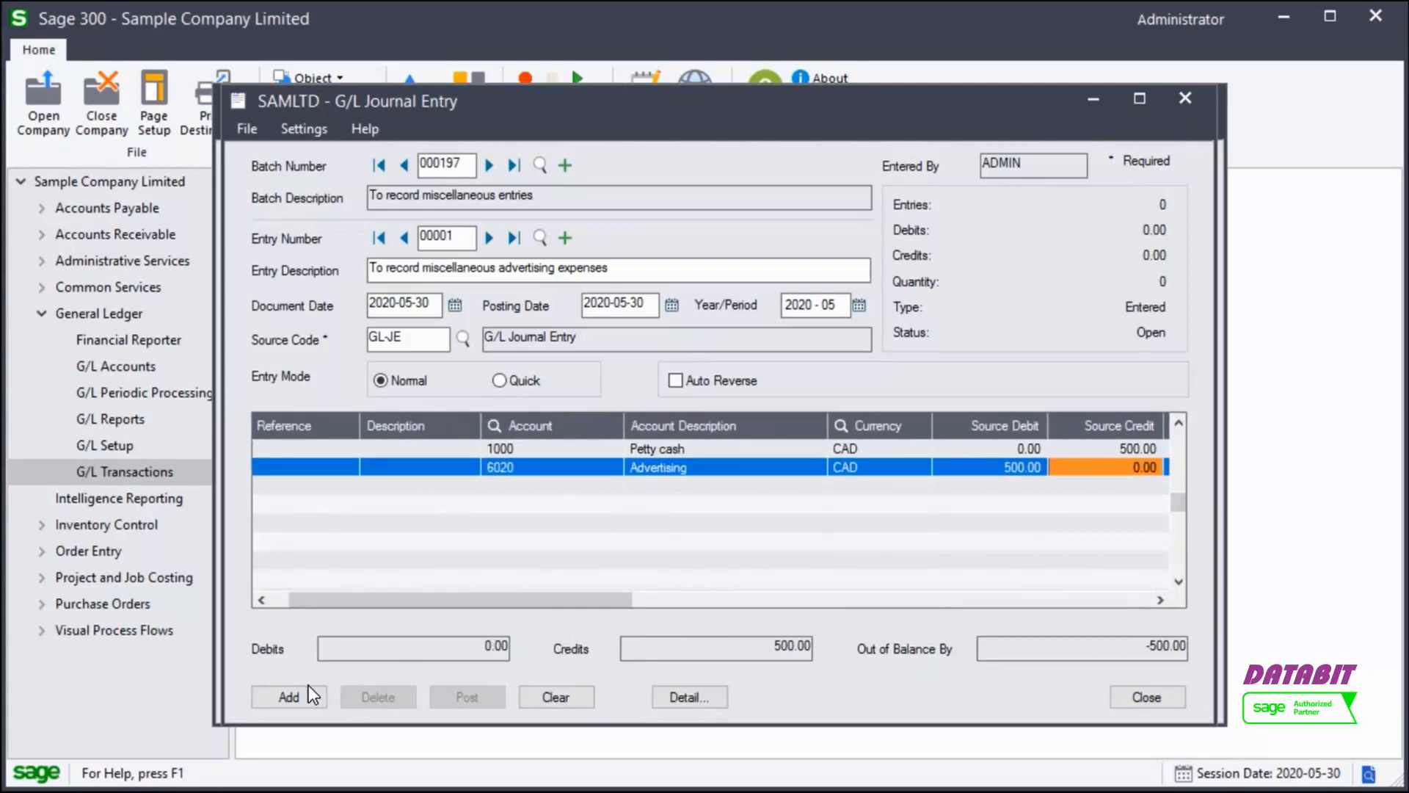
# - Add the balanced entry 00001 and set entry 00002 'Miscellaneous entries' to Quick mode with a 100.00 petty cash credit
pyautogui.click(287, 696)
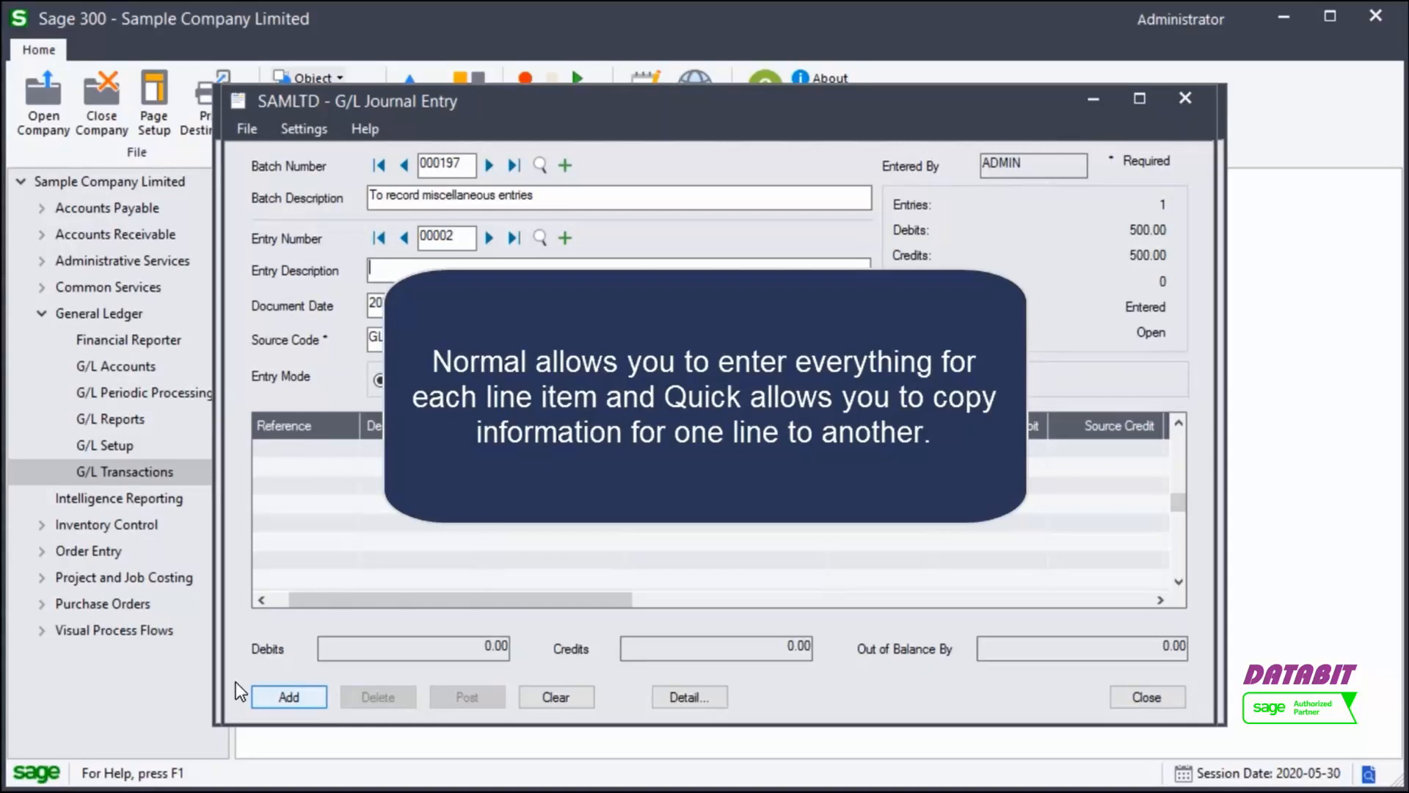
pyautogui.moveTo(320, 670)
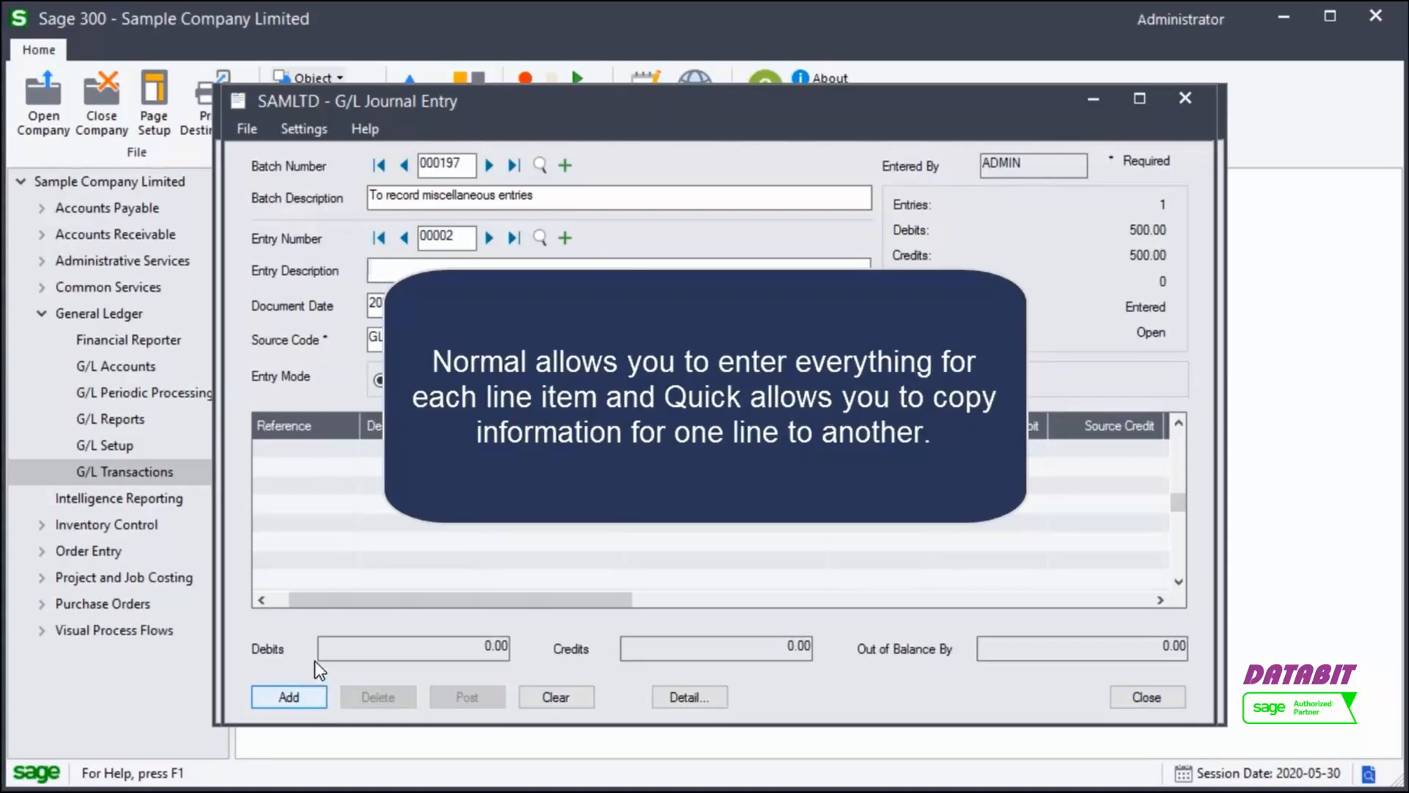
pyautogui.click(499, 381)
pyautogui.write('100')
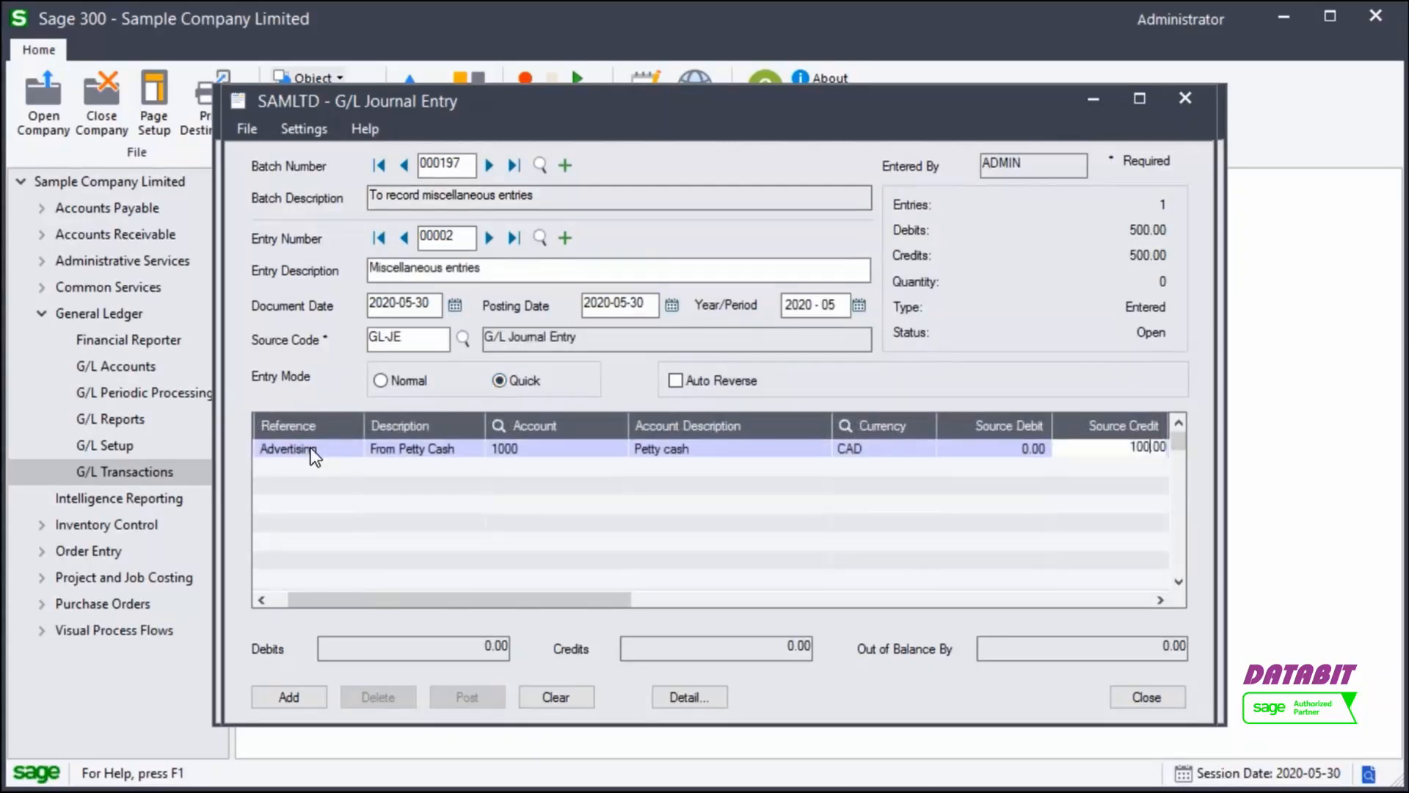
# - Add a second detail line carrying over Advertising and From Petty Cash from the first line
pyautogui.click(289, 696)
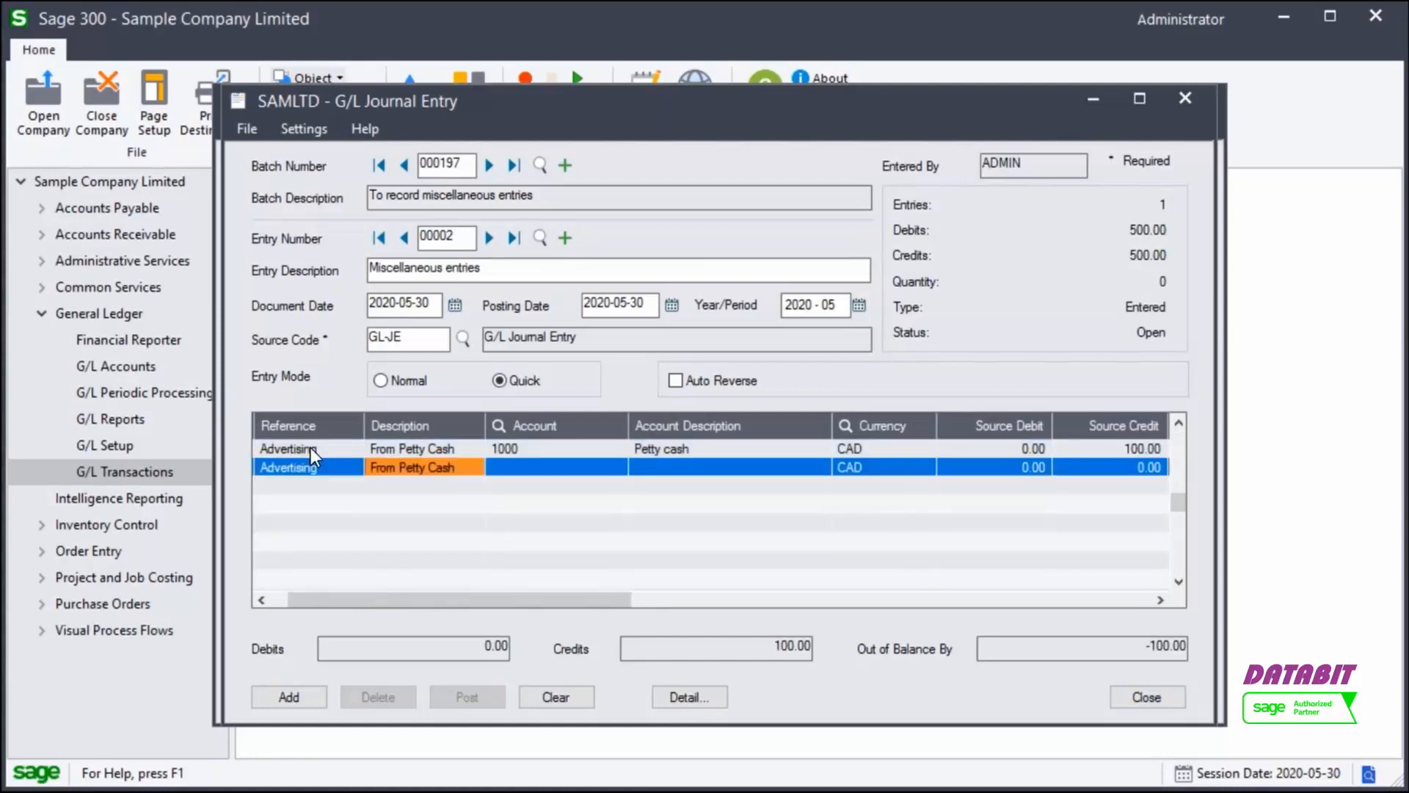
pyautogui.click(306, 450)
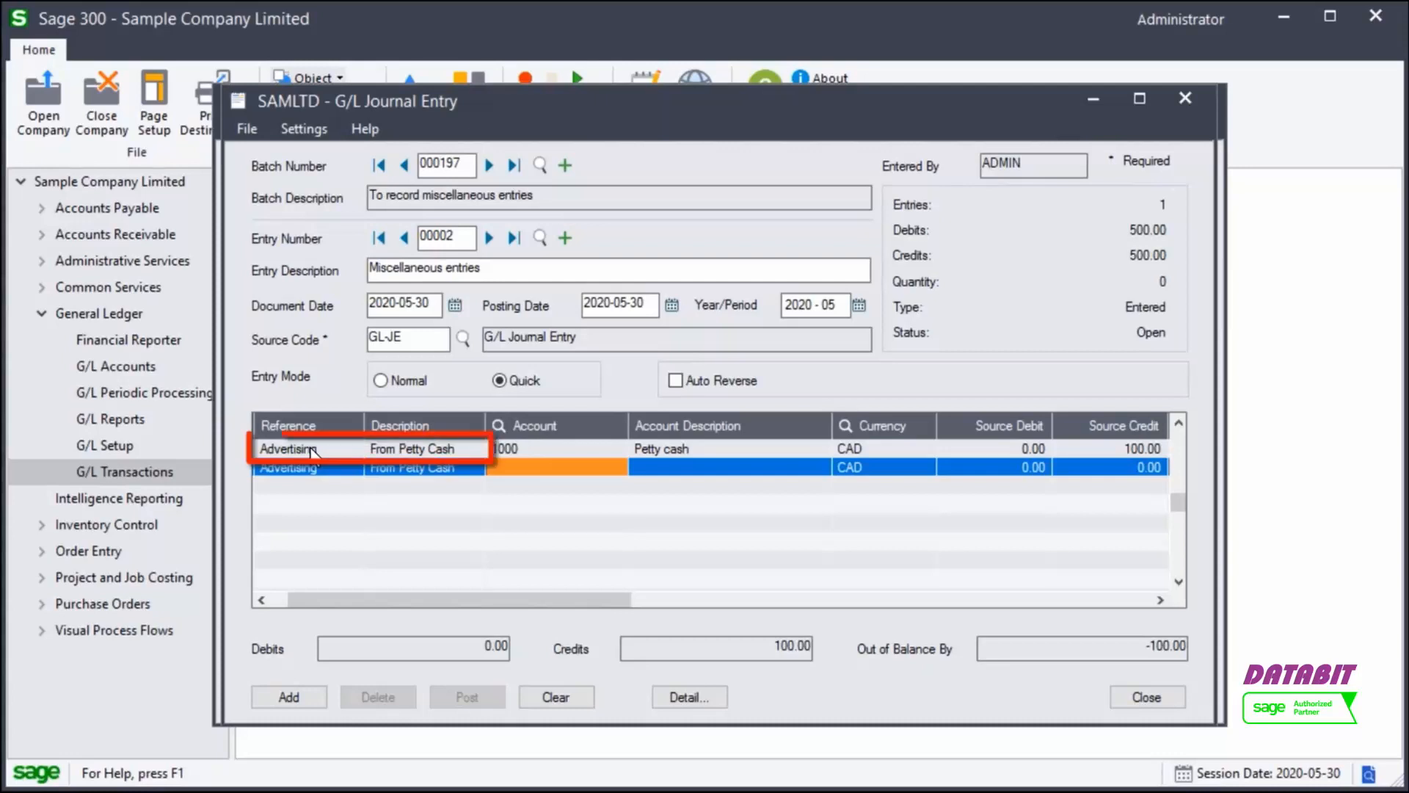
pyautogui.click(305, 466)
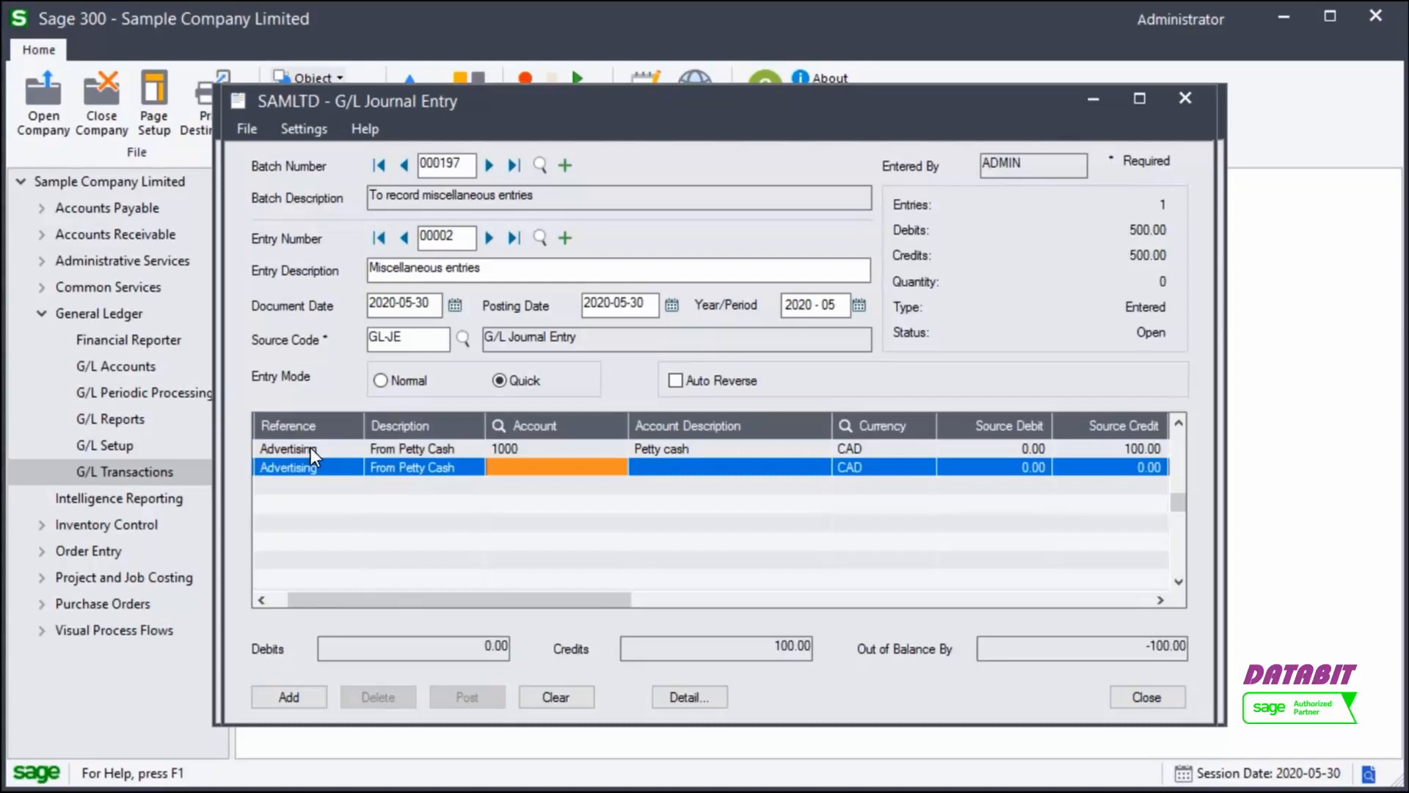
pyautogui.moveTo(670, 402)
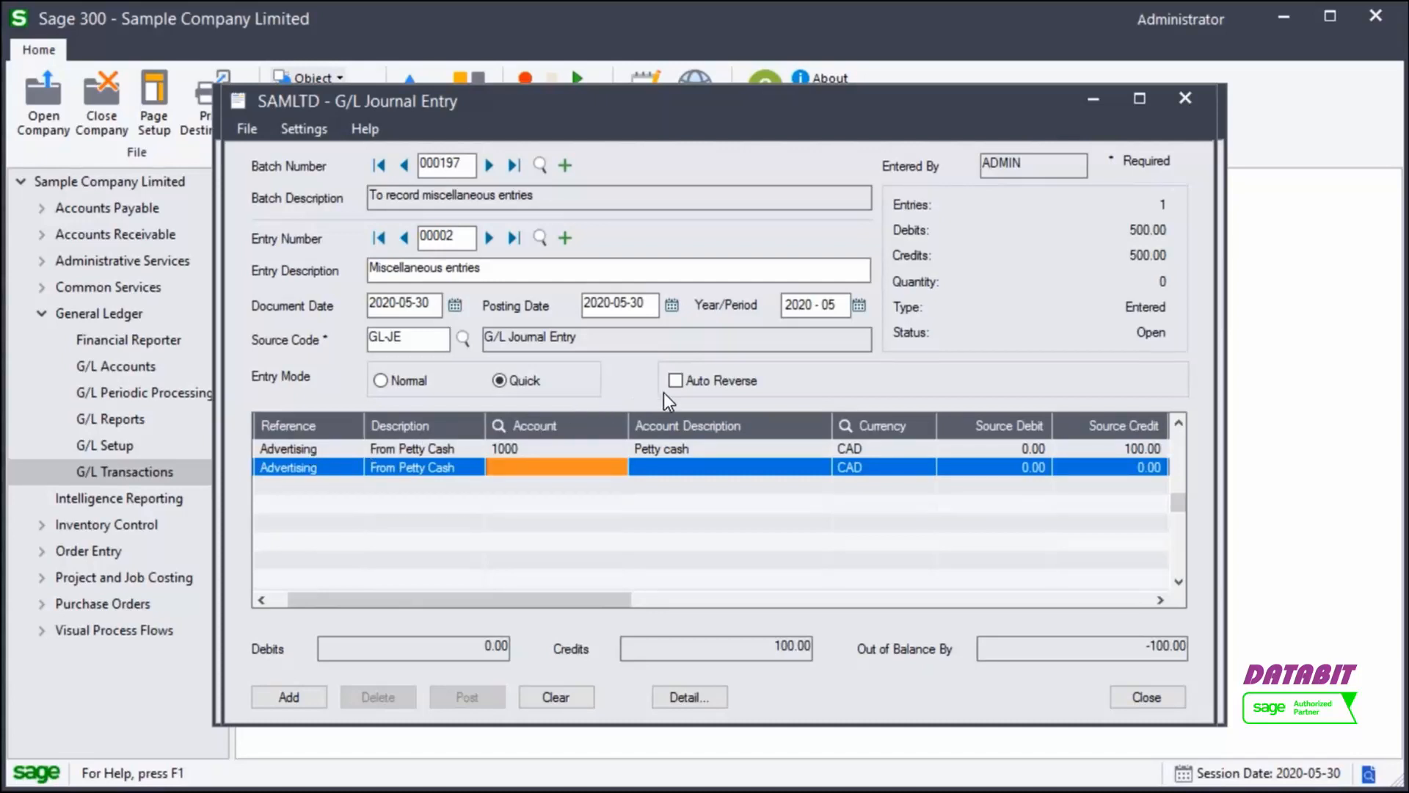
# - Enable Auto Reverse on entry 00002 with the Next Period option
pyautogui.click(675, 381)
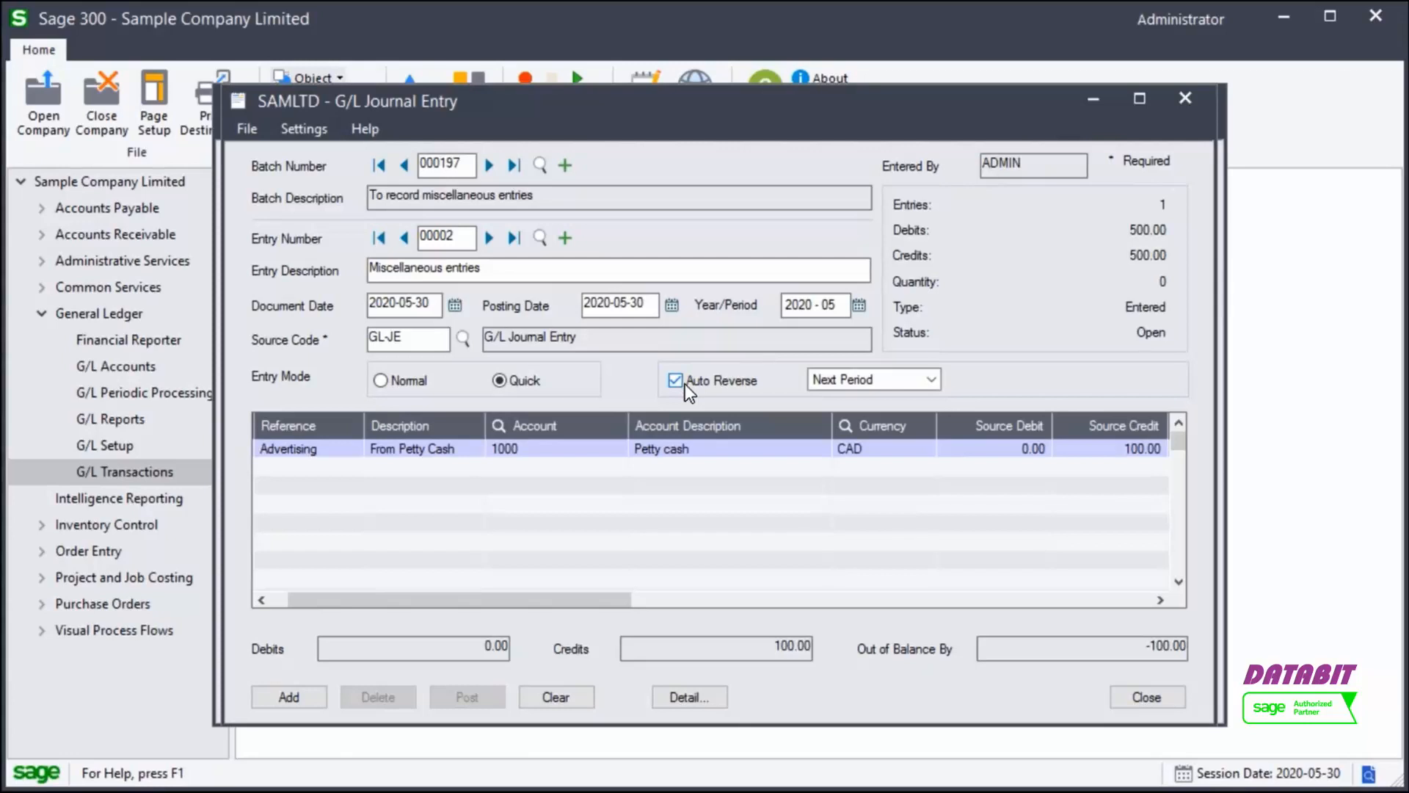
pyautogui.click(930, 379)
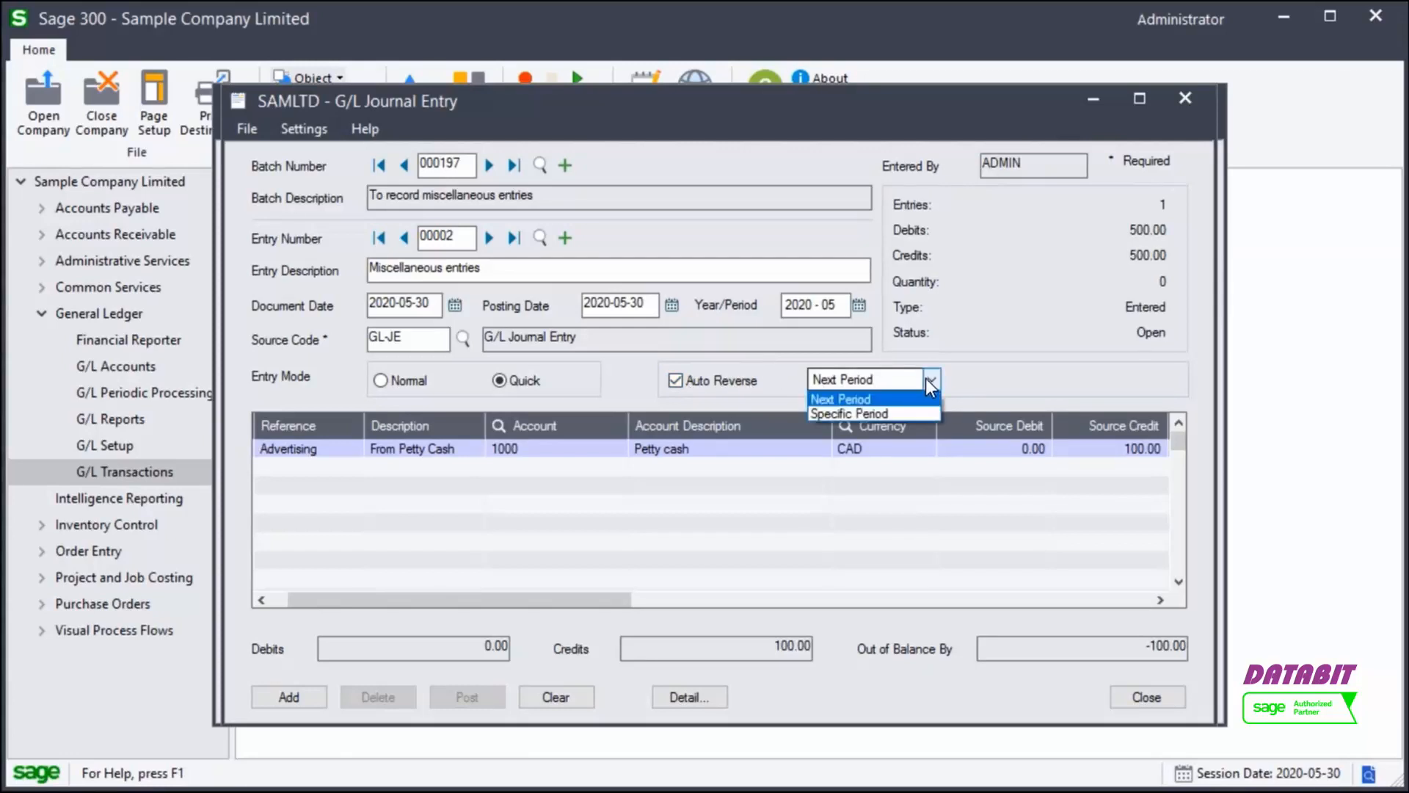
pyautogui.click(840, 398)
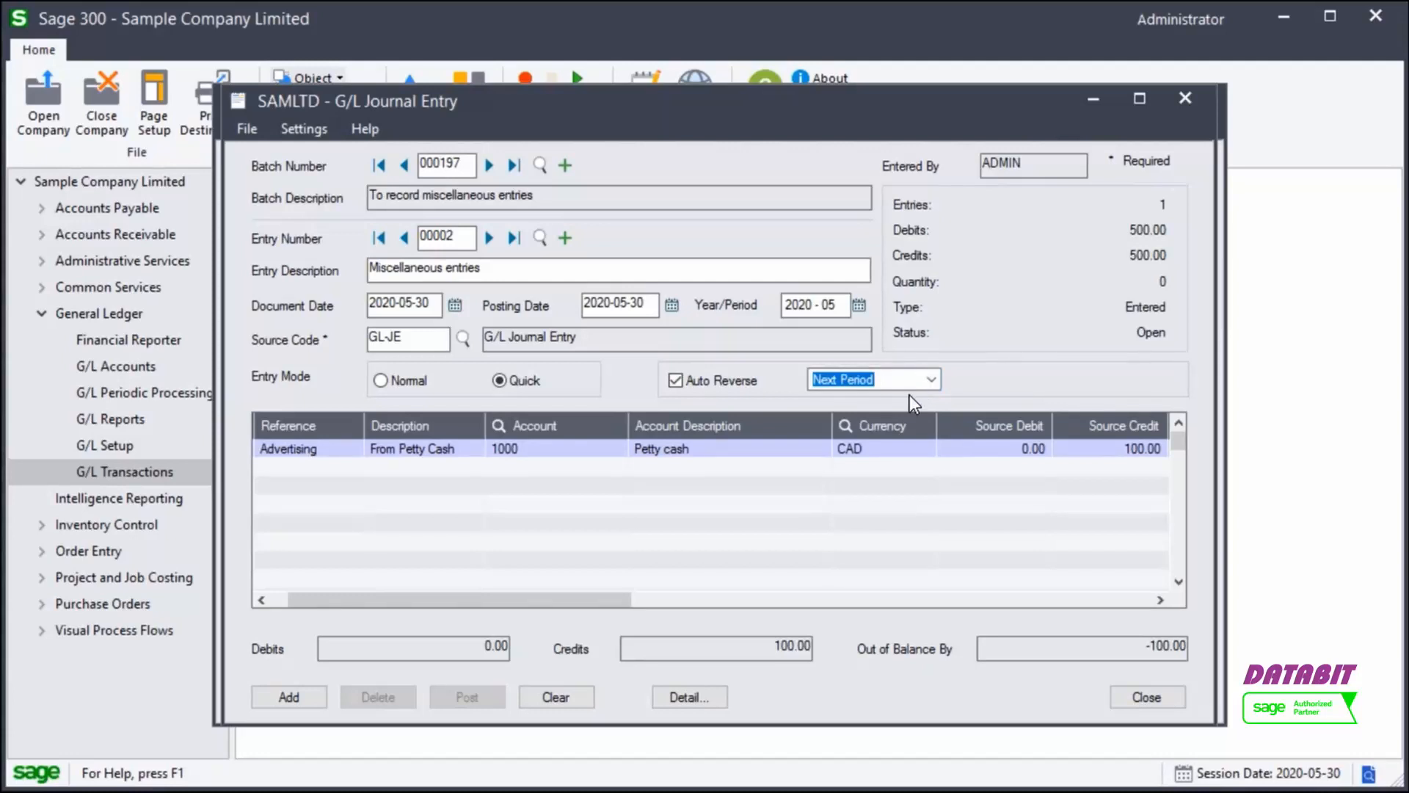
# - View the 100.00 Petty cash line's journal detail and close the journal entry windows
pyautogui.click(688, 696)
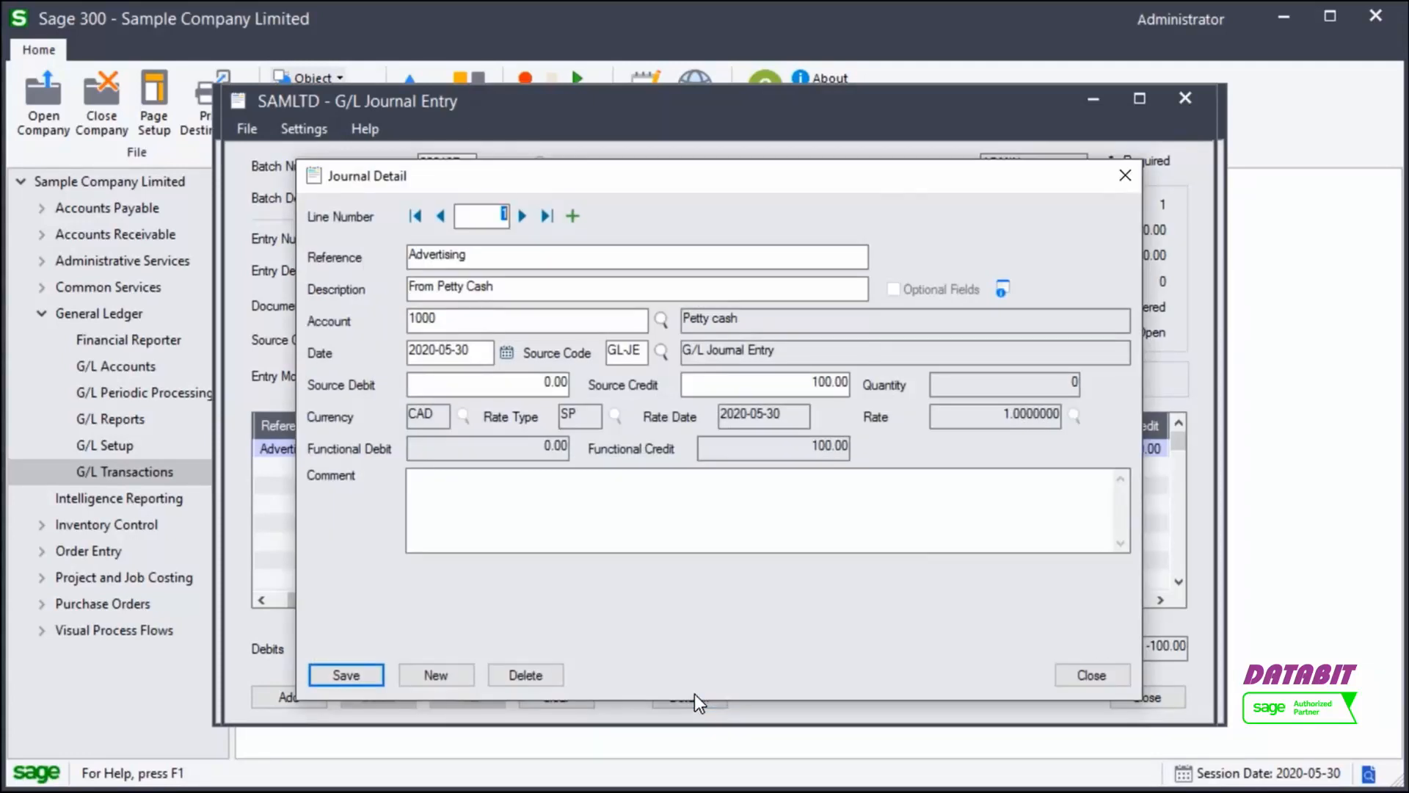
pyautogui.moveTo(926, 680)
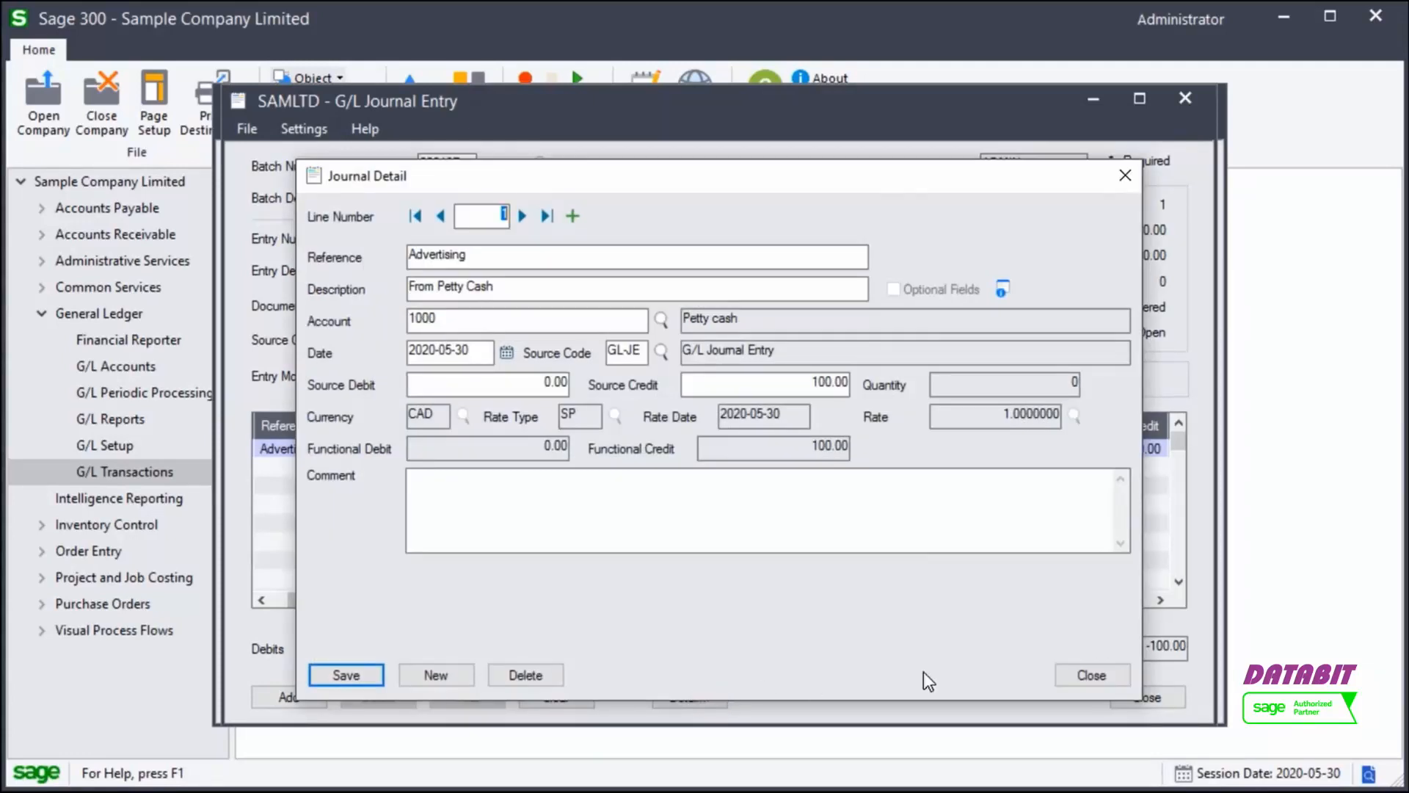
pyautogui.click(1091, 675)
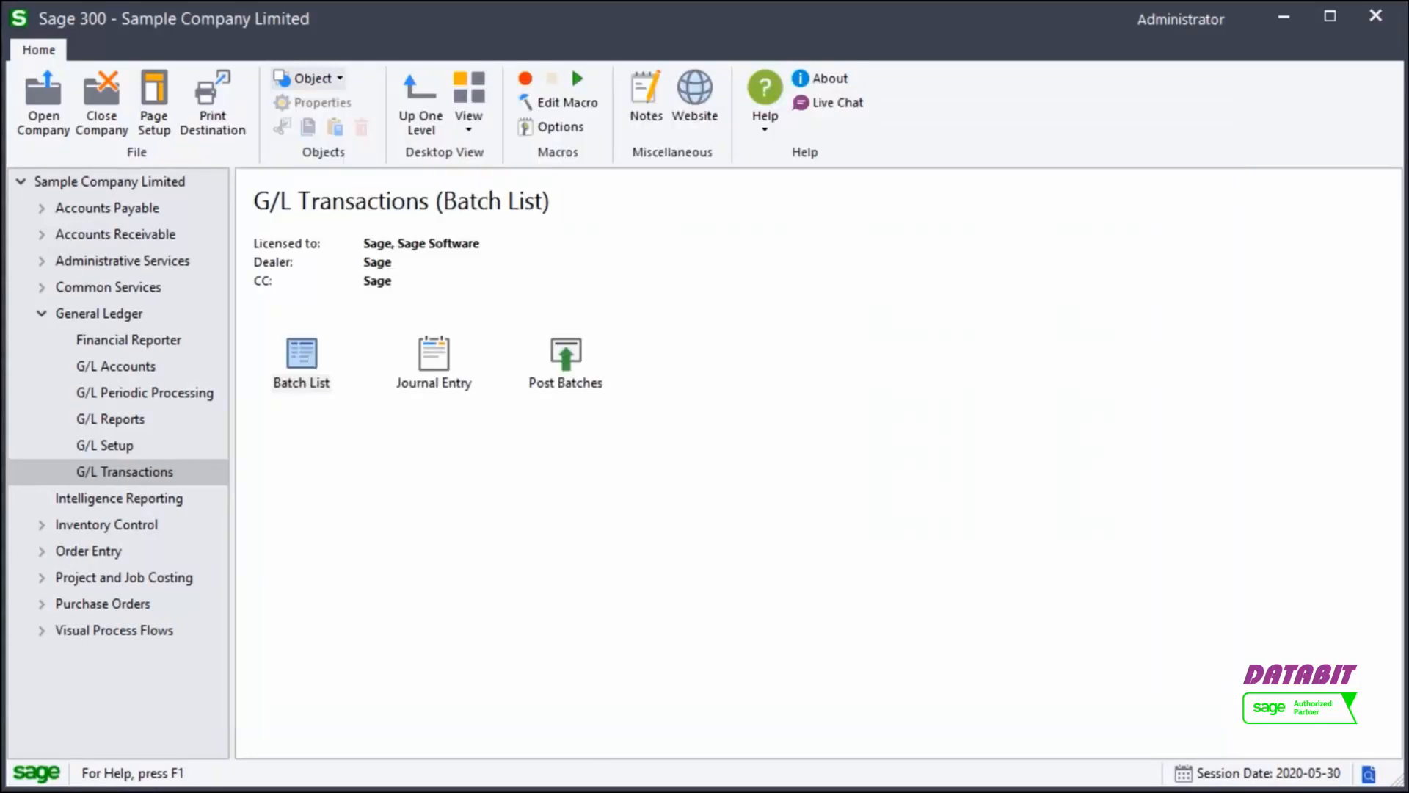